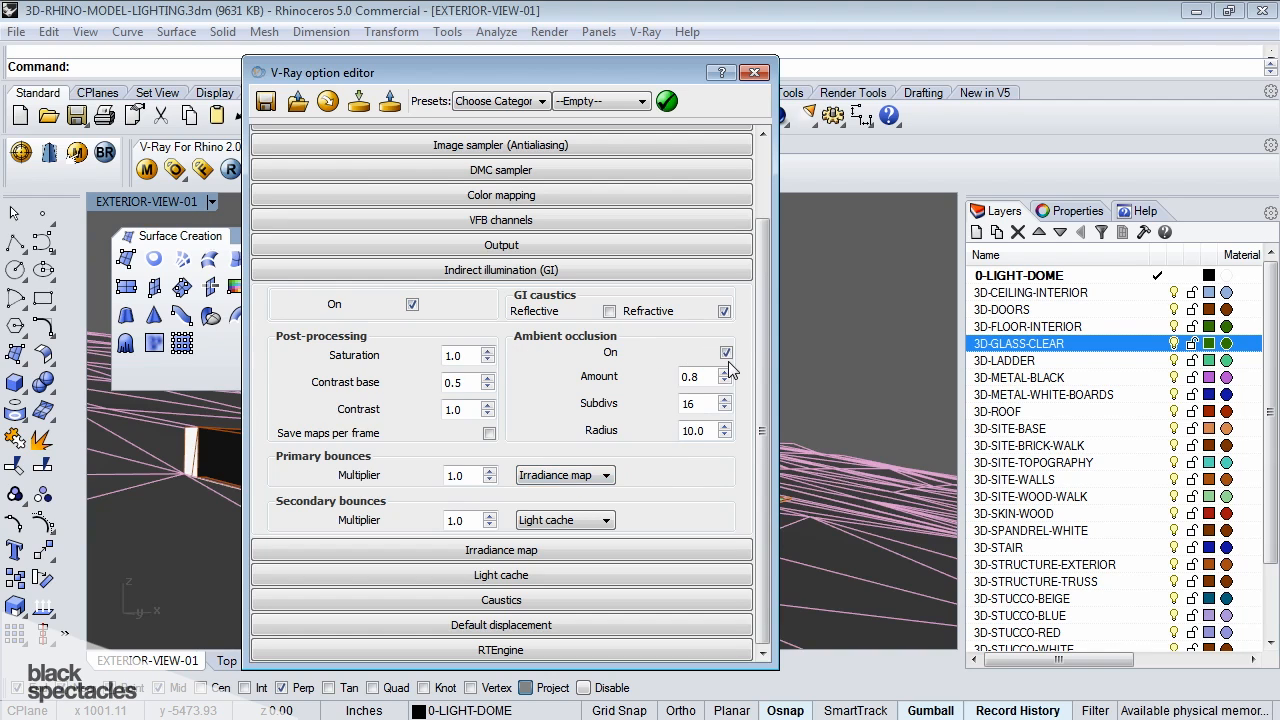
Toggle ambient occlusion off and back on, then select its 0.8 amount for replacement
{"action": "left_click", "coordinate": [726, 352]}
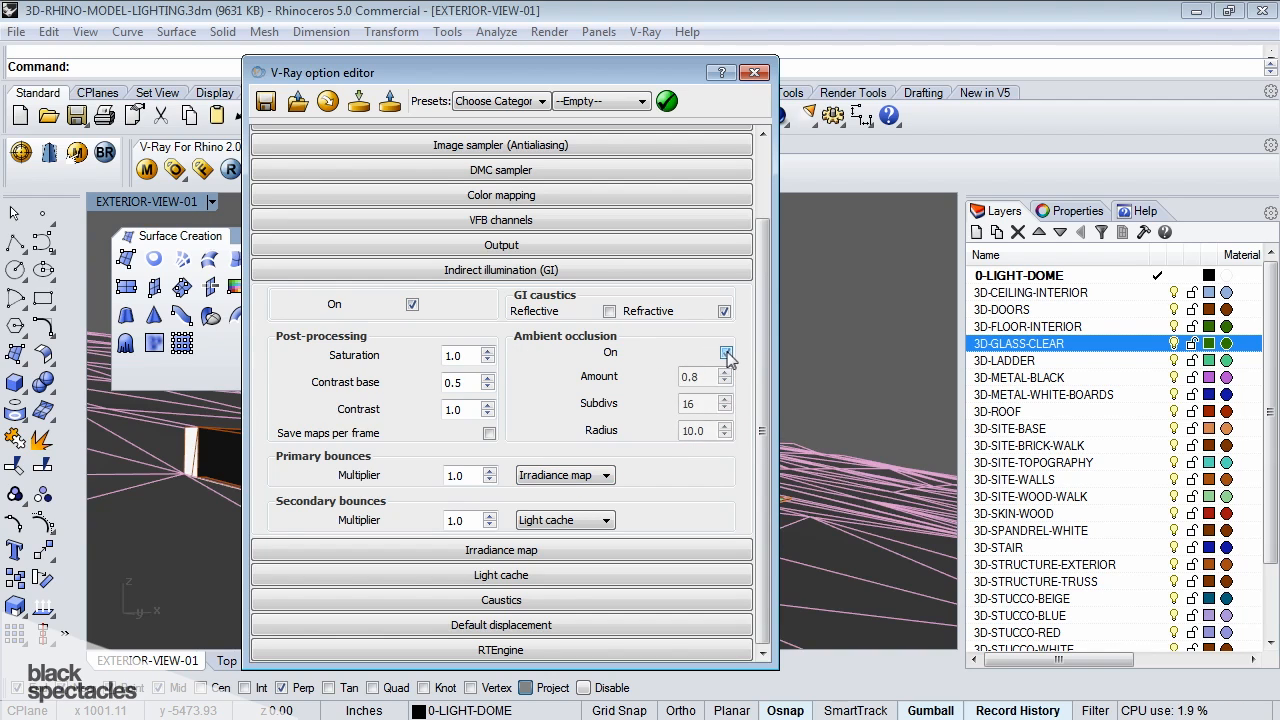
{"action": "left_click", "coordinate": [725, 353]}
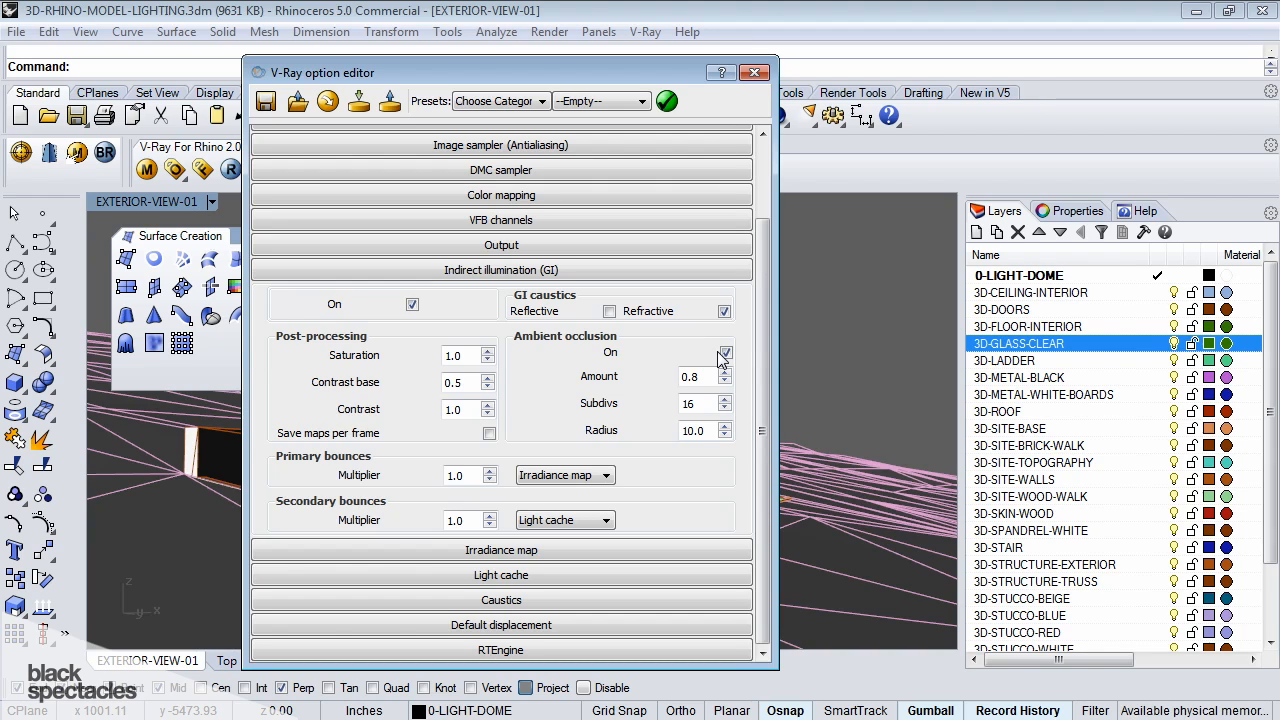
{"action": "triple_click", "coordinate": [691, 376]}
{"action": "type", "text": "1"}
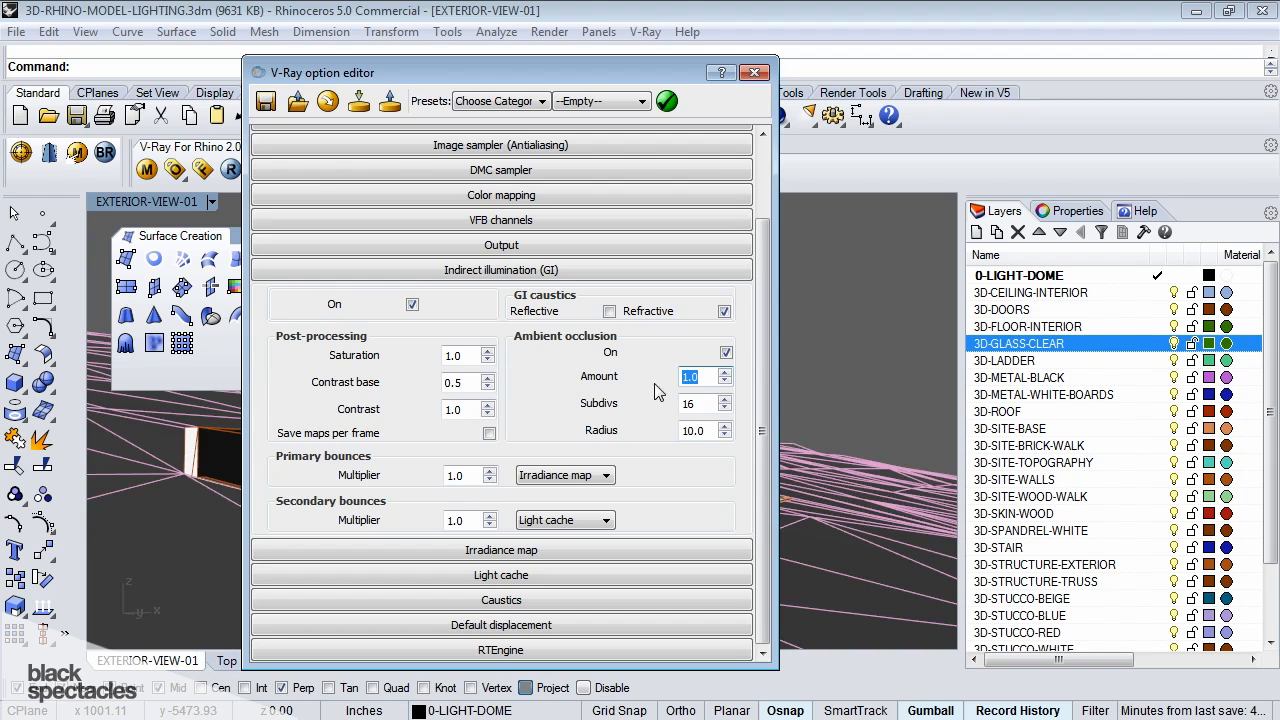
{"action": "mouse_move", "coordinate": [688, 403]}
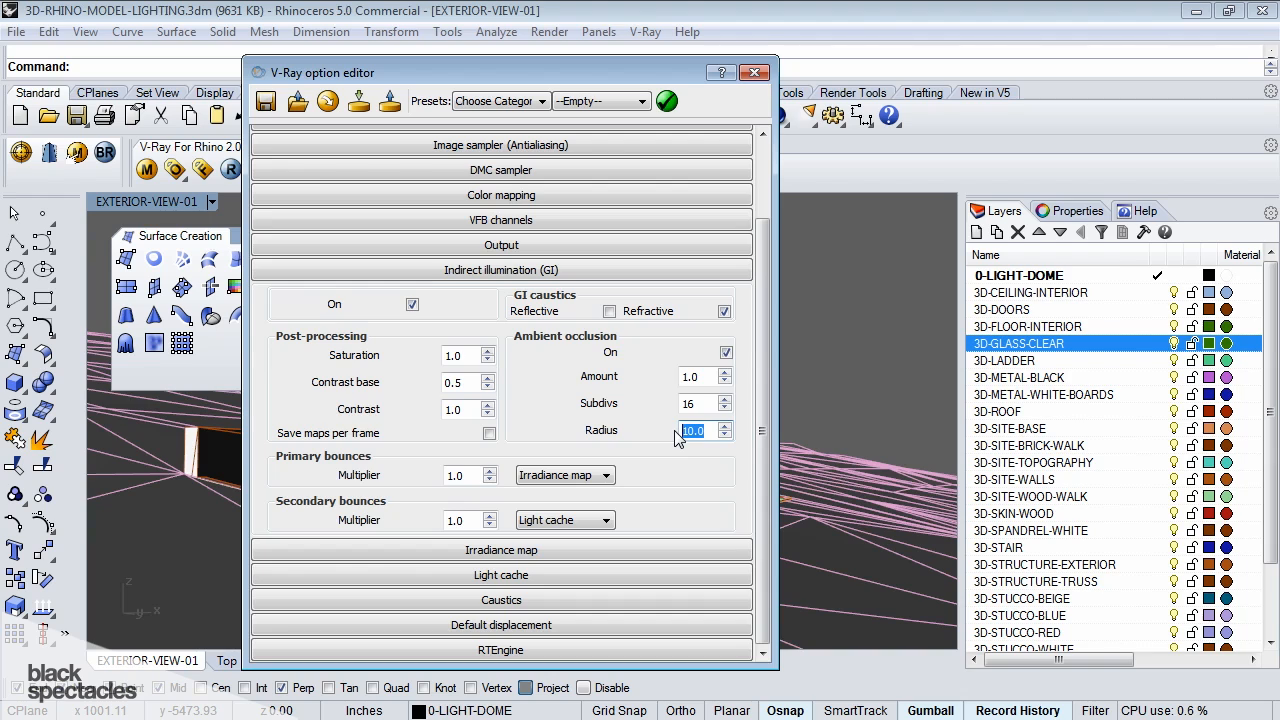
Expand the Irradiance map rollout with ambient occlusion at amount 1.0, radius 10.0
{"action": "left_click", "coordinate": [700, 430]}
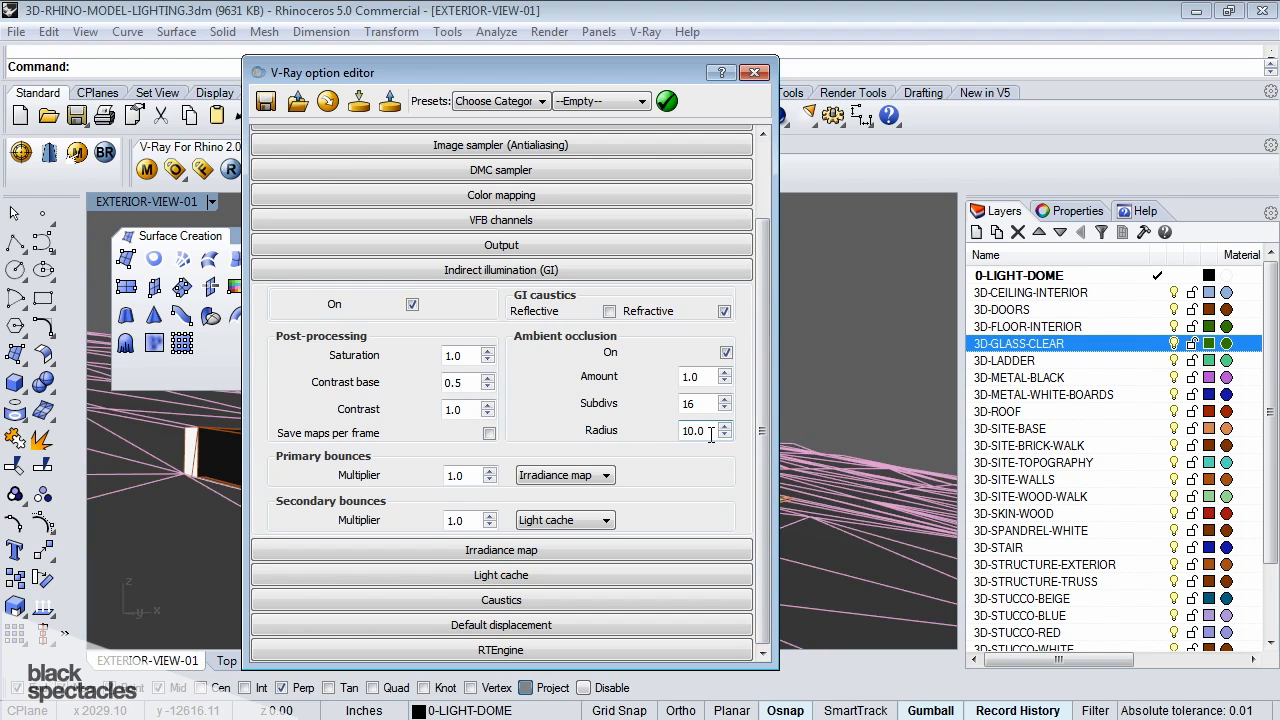
{"action": "left_click", "coordinate": [501, 549]}
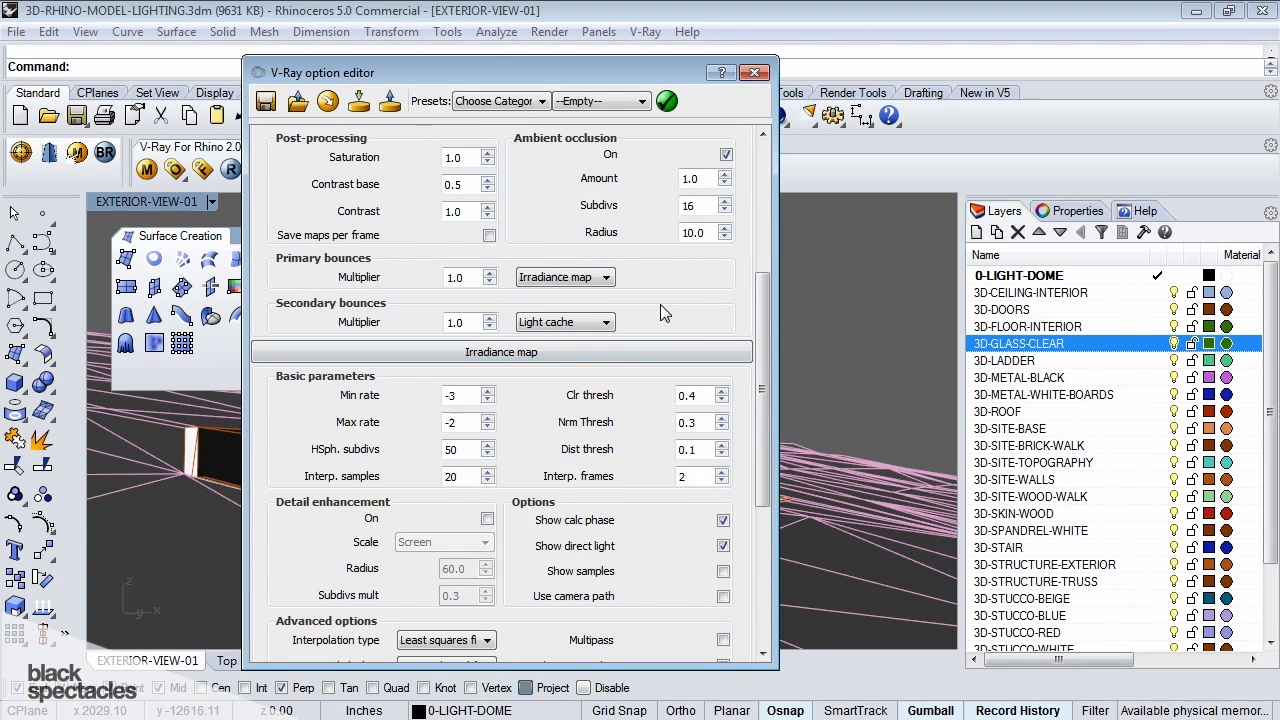
{"action": "scroll", "scroll_direction": "up", "scroll_amount": 3}
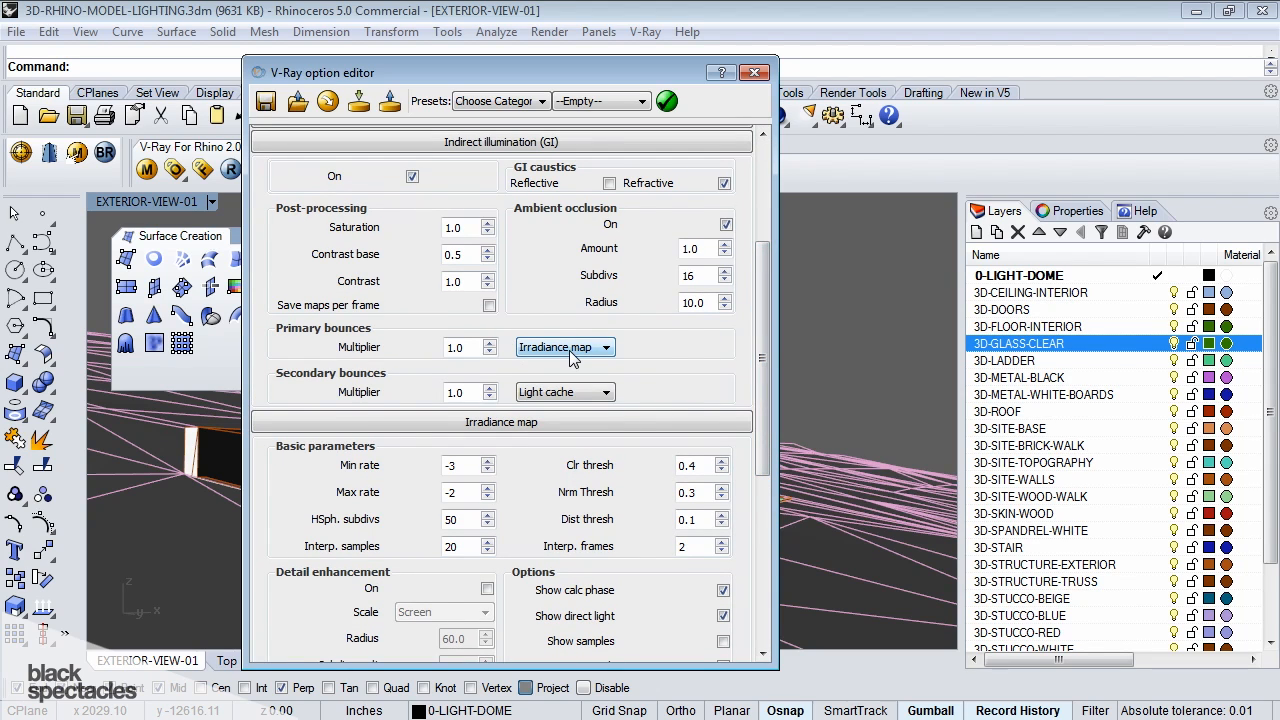
{"action": "left_click", "coordinate": [606, 347]}
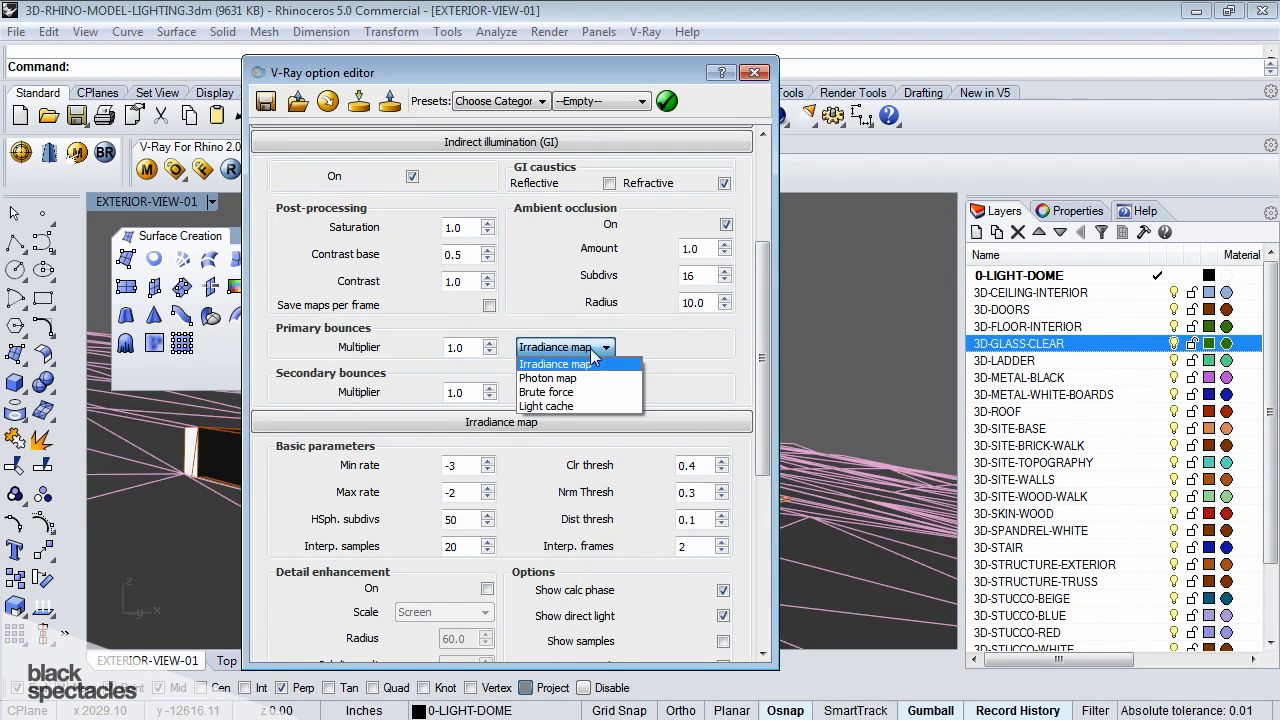
{"action": "left_click", "coordinate": [545, 405]}
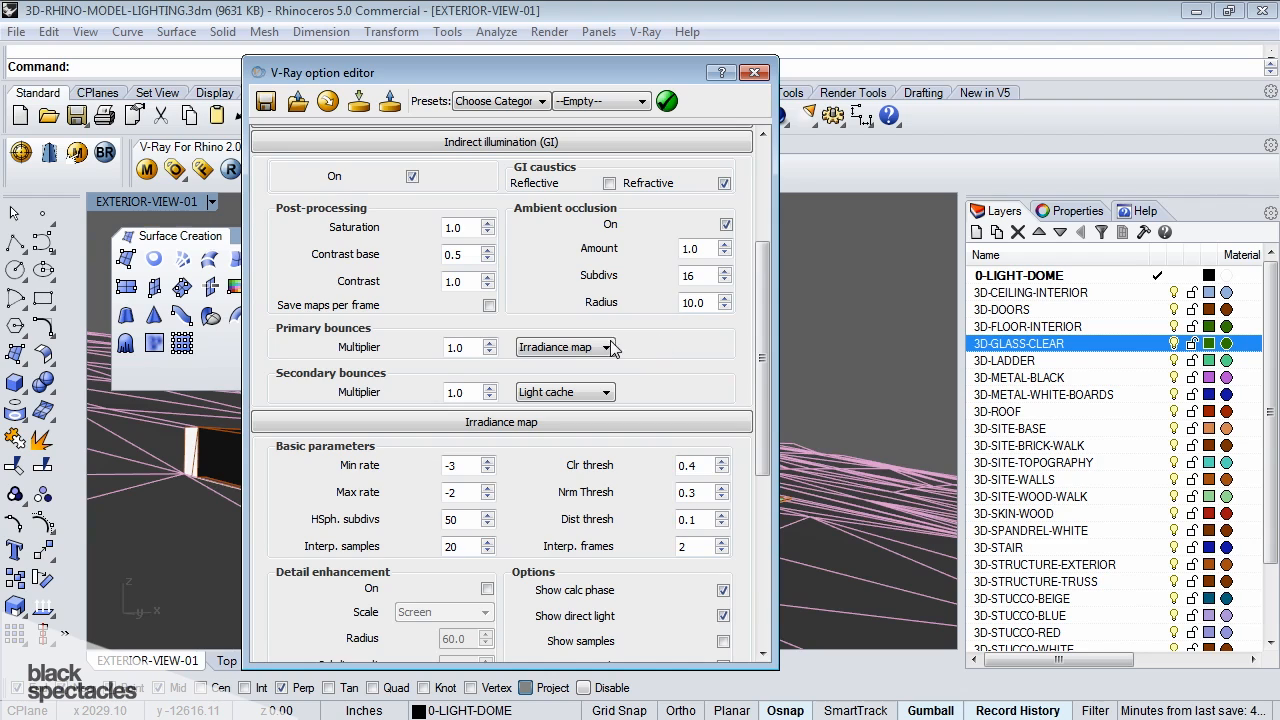
{"action": "left_click", "coordinate": [610, 347]}
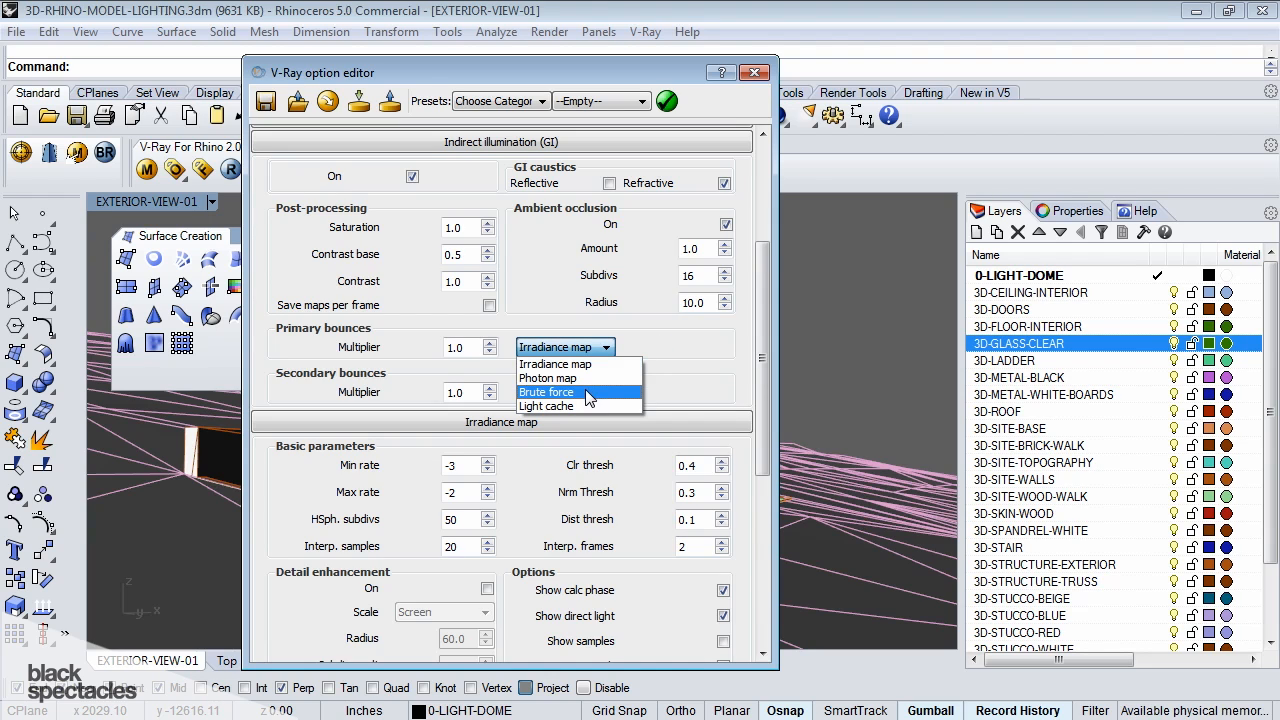
{"action": "mouse_move", "coordinate": [555, 363]}
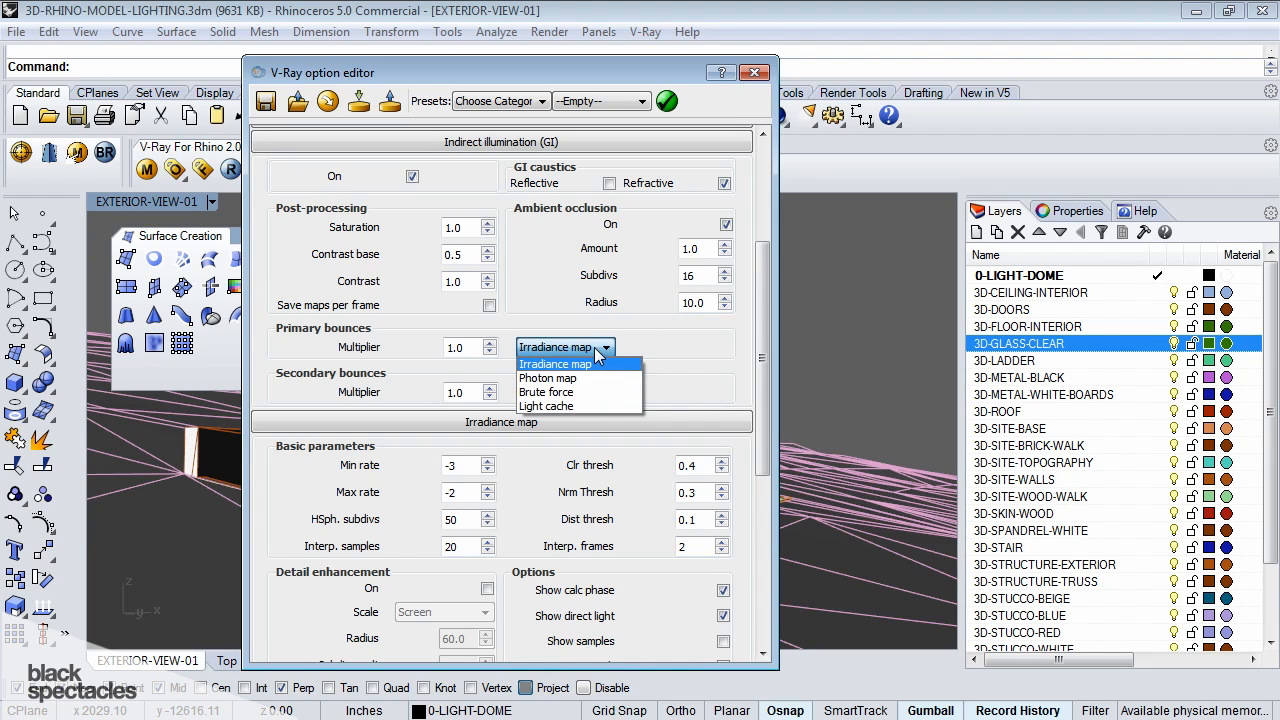
{"action": "left_click", "coordinate": [545, 406]}
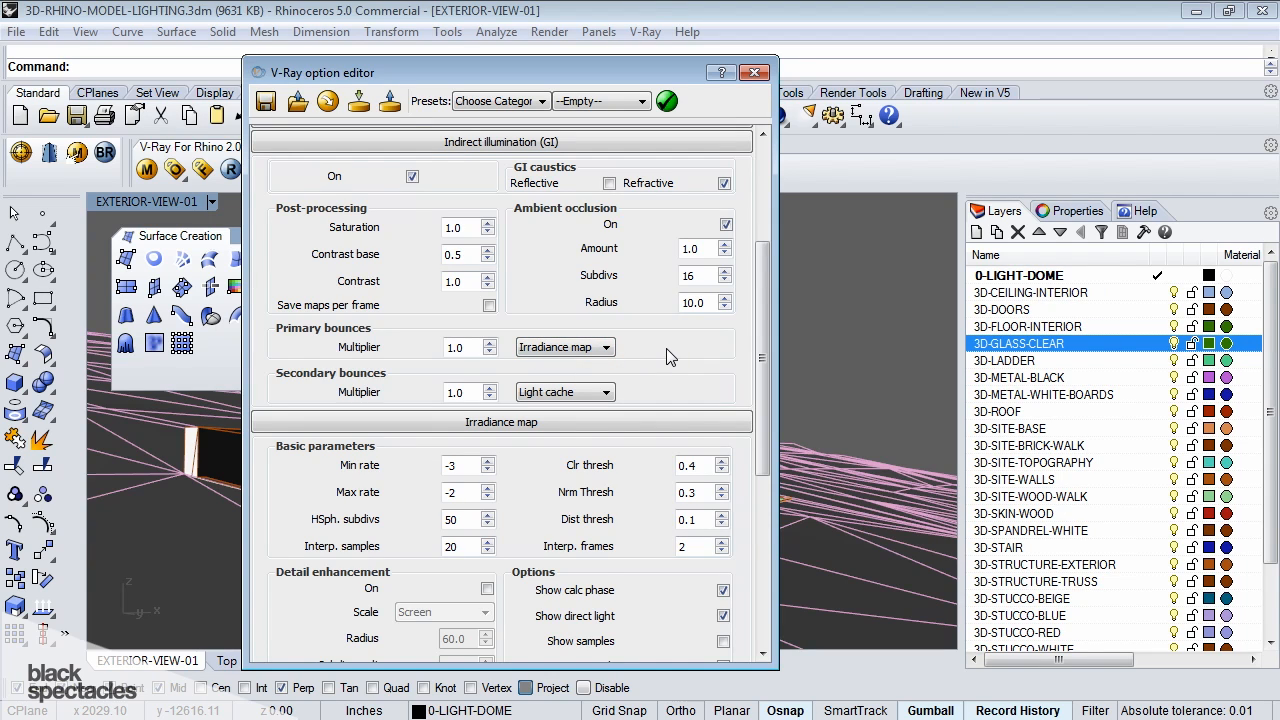
Scroll down to review the secondary bounce engines, keeping Light cache selected
{"action": "scroll", "scroll_direction": "down", "scroll_amount": 3}
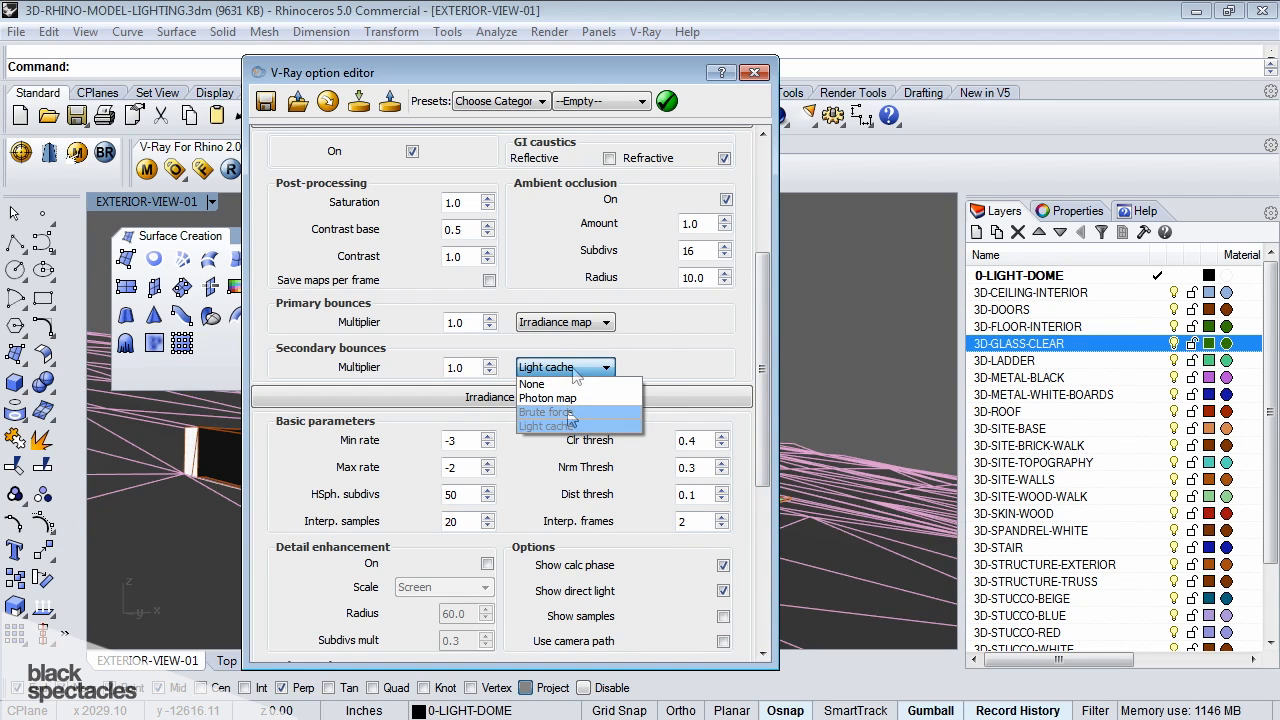
{"action": "mouse_move", "coordinate": [545, 425]}
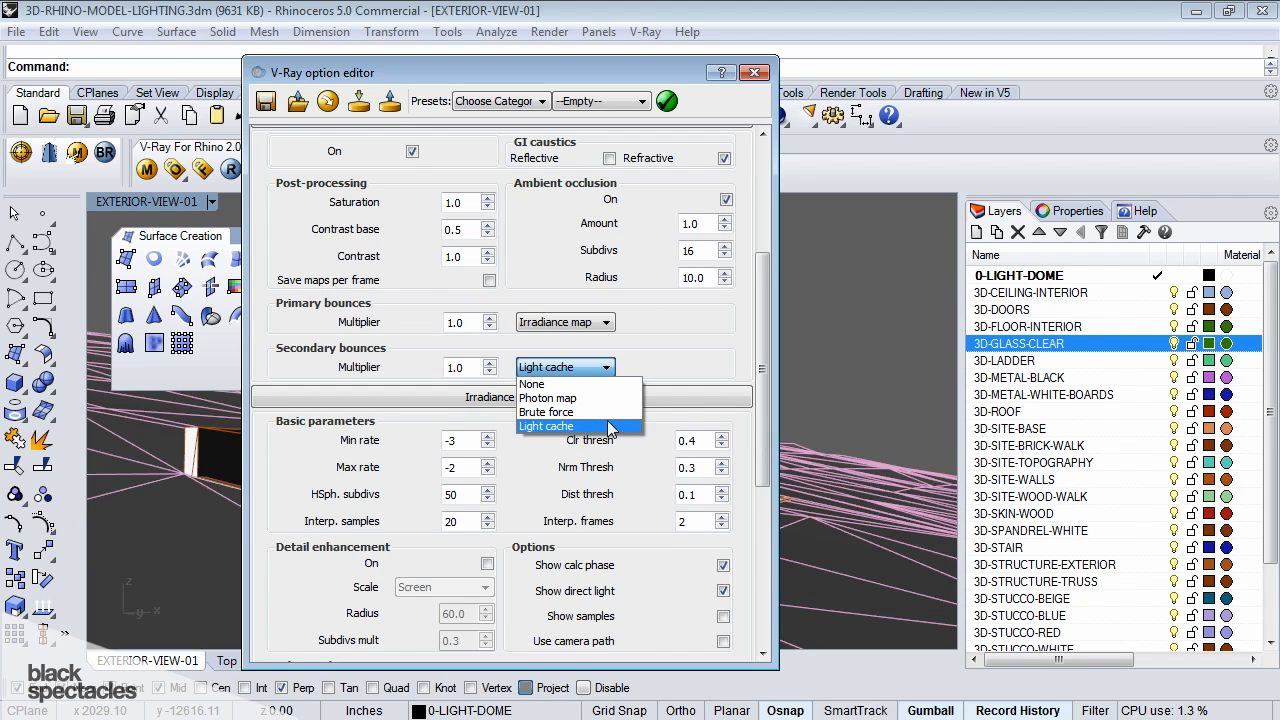
{"action": "mouse_move", "coordinate": [545, 412]}
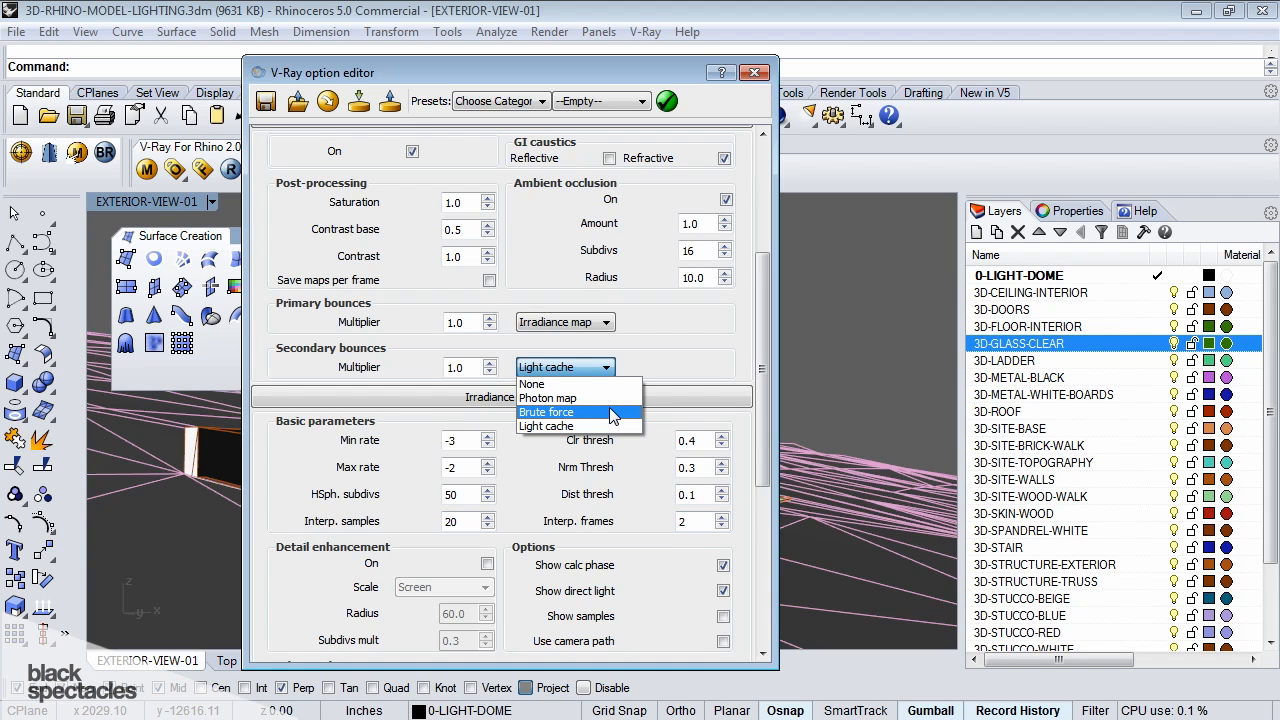
{"action": "mouse_move", "coordinate": [575, 426]}
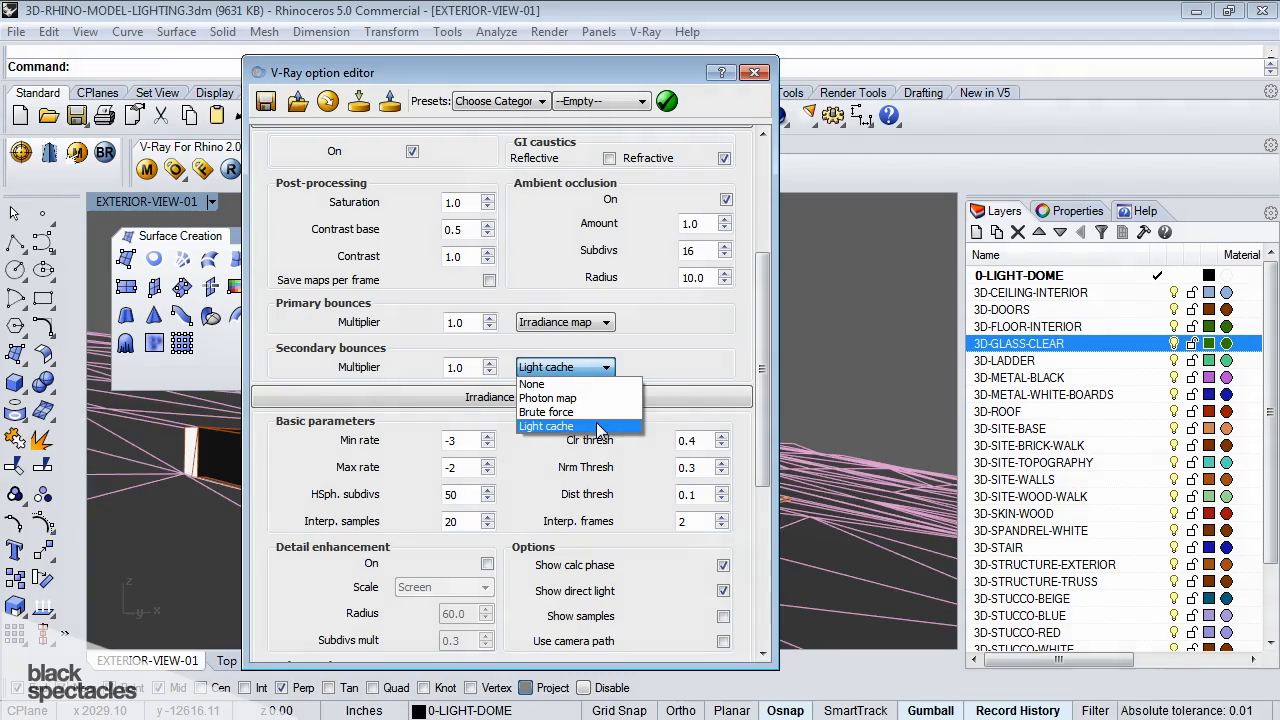